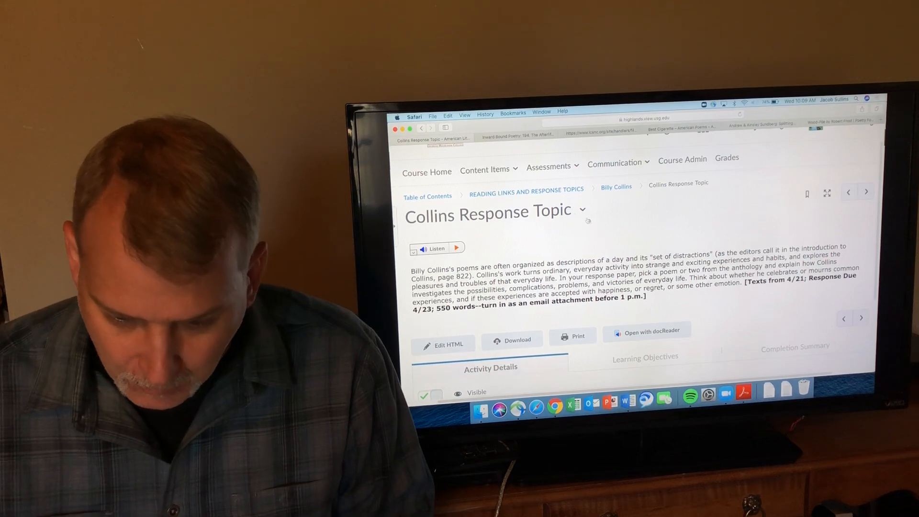
# - Switch to the tab showing Billy Collins' "Sonnet" beginning "All we need is fourteen lines"
pyautogui.click(599, 130)
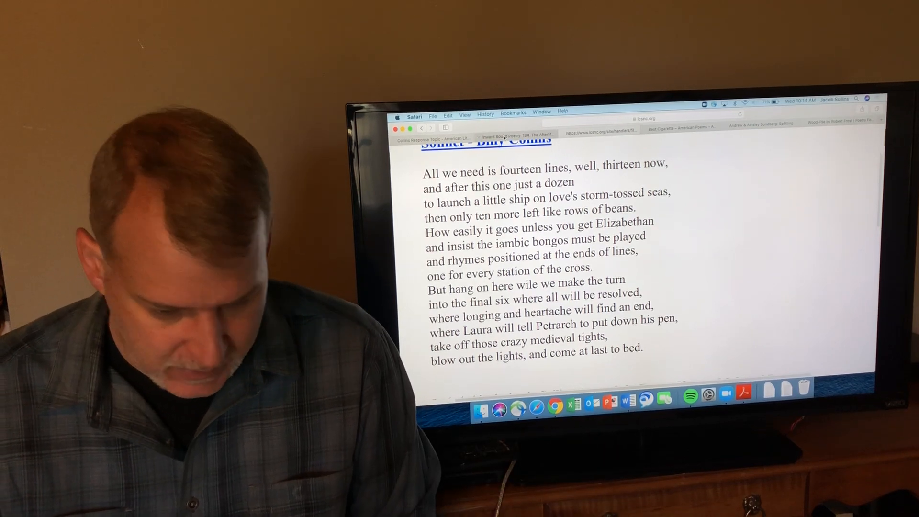
# - Bring up "The Afterlife" and scroll to the stanza about the apartment of the female God
pyautogui.click(522, 134)
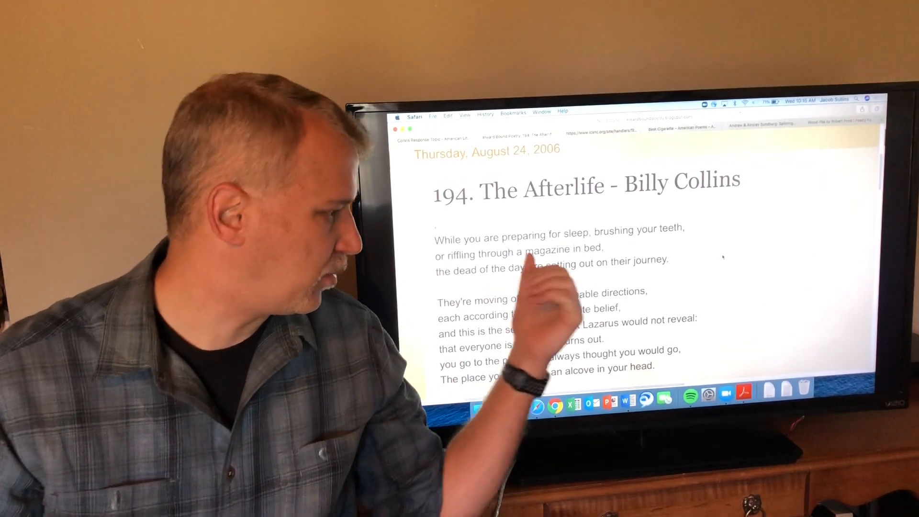
pyautogui.scroll(-3)
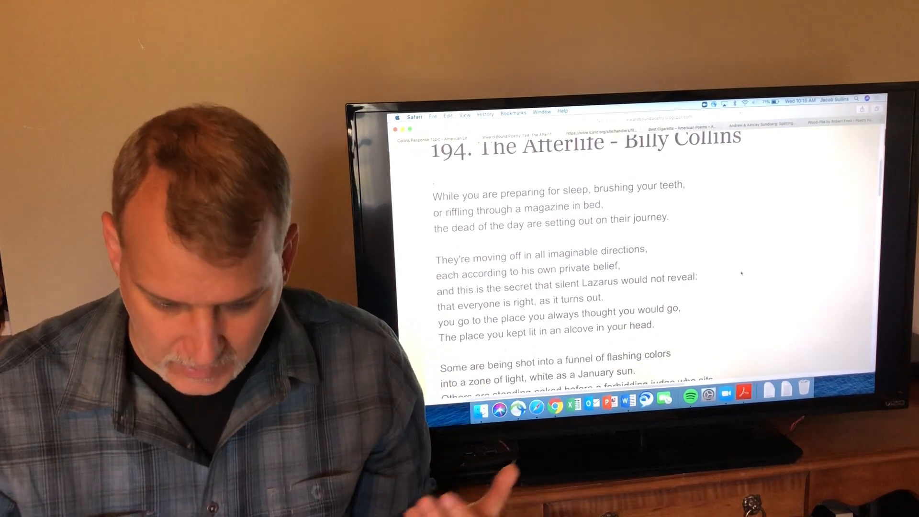
pyautogui.scroll(-3)
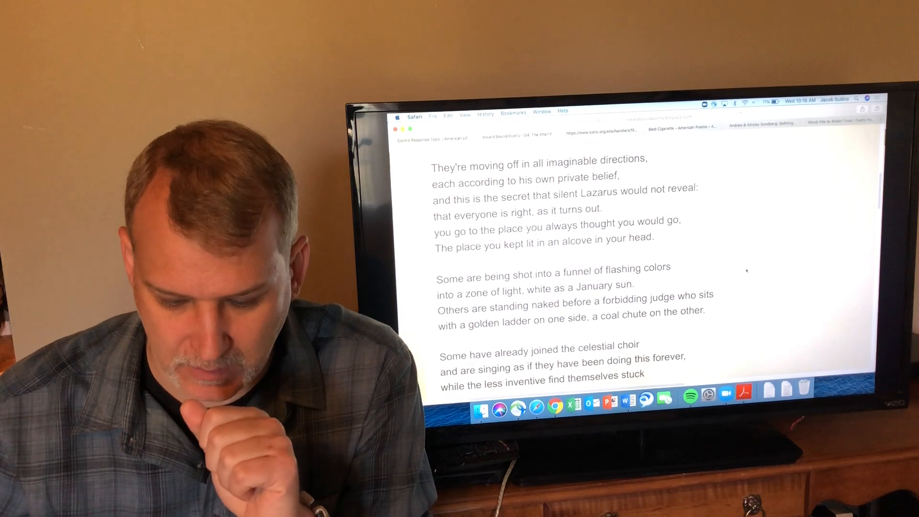
pyautogui.scroll(-3)
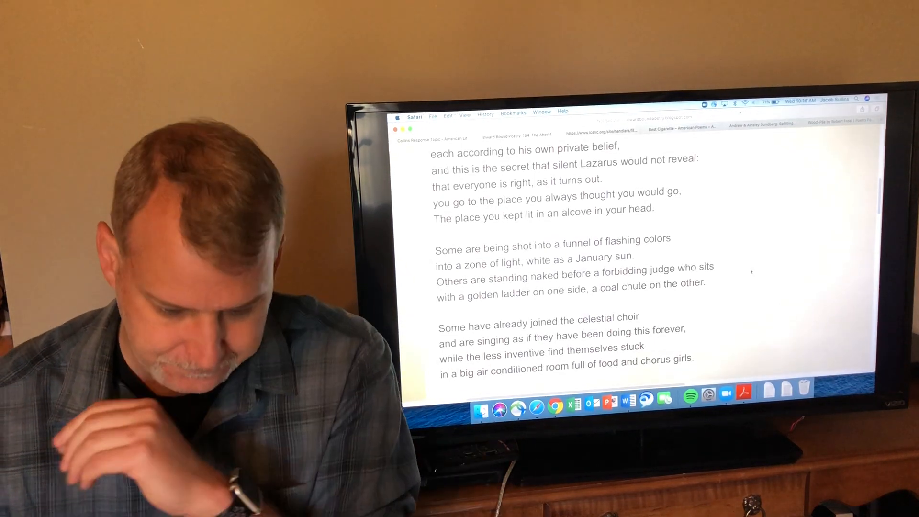
pyautogui.scroll(-3)
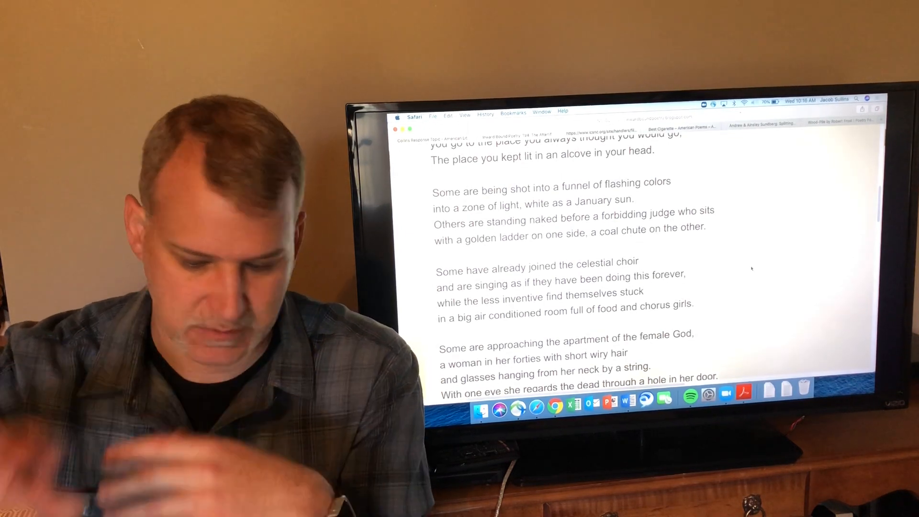
pyautogui.scroll(-3)
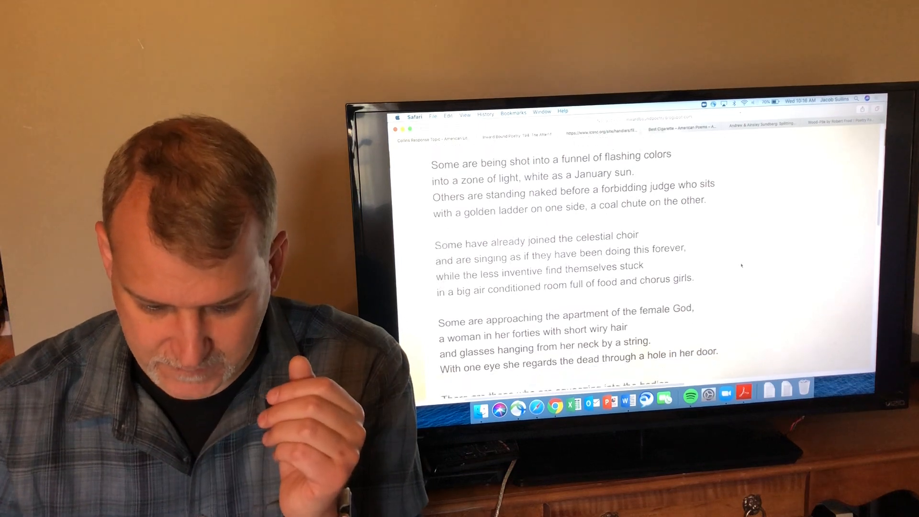
pyautogui.scroll(-3)
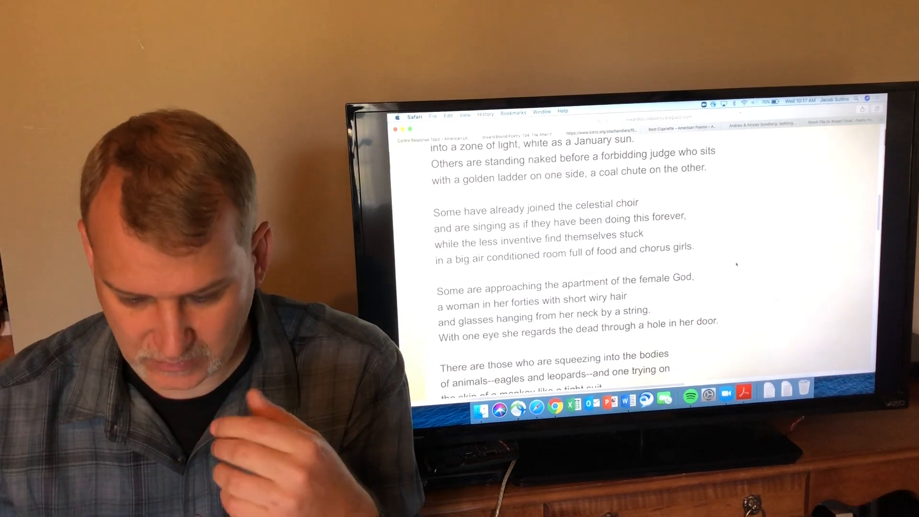
# - Scroll past the animals and vagueness stanzas to the classicists stanza and the coffins lines
pyautogui.scroll(-3)
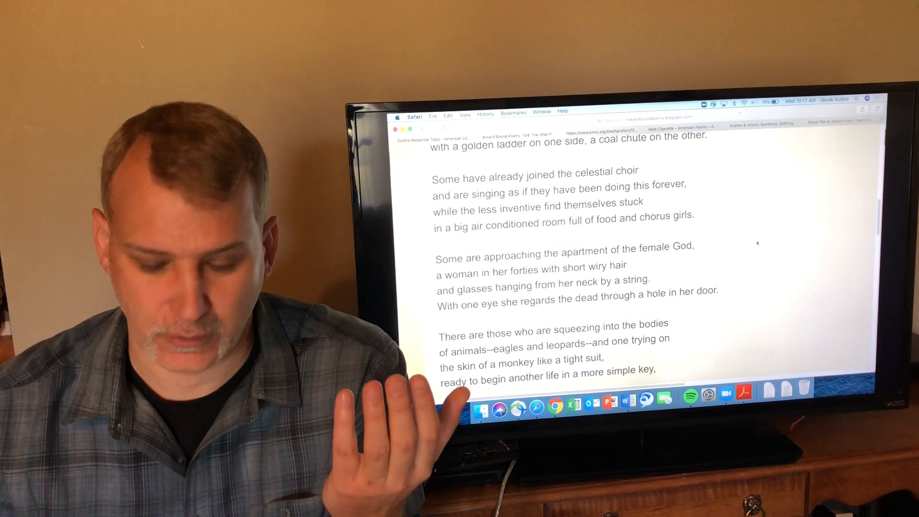
pyautogui.scroll(-3)
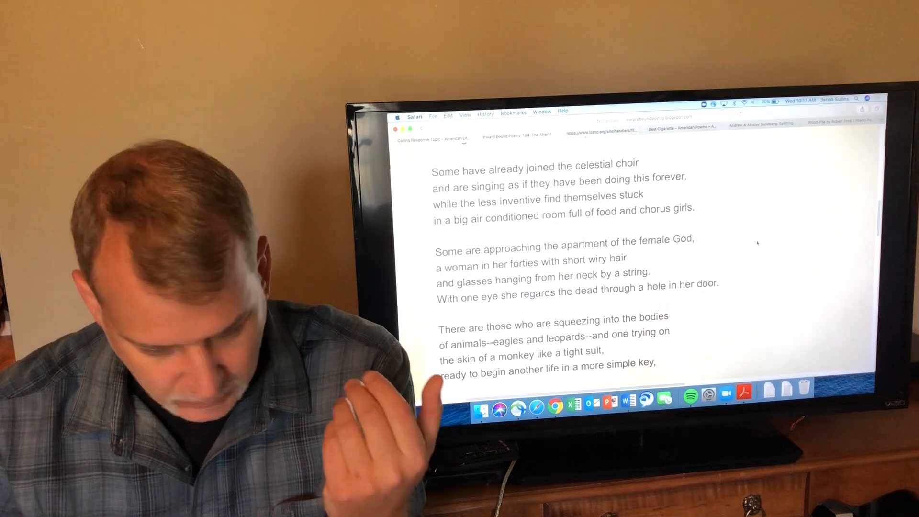
pyautogui.scroll(-3)
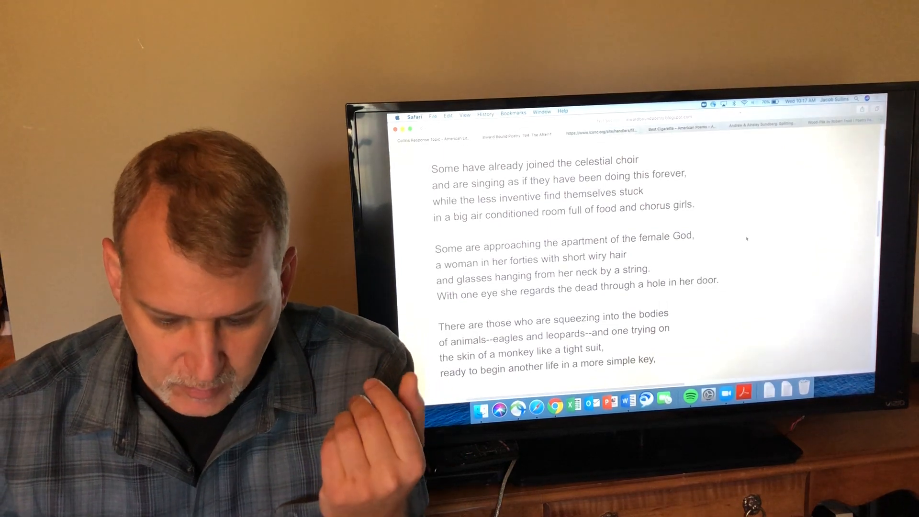
pyautogui.scroll(-3)
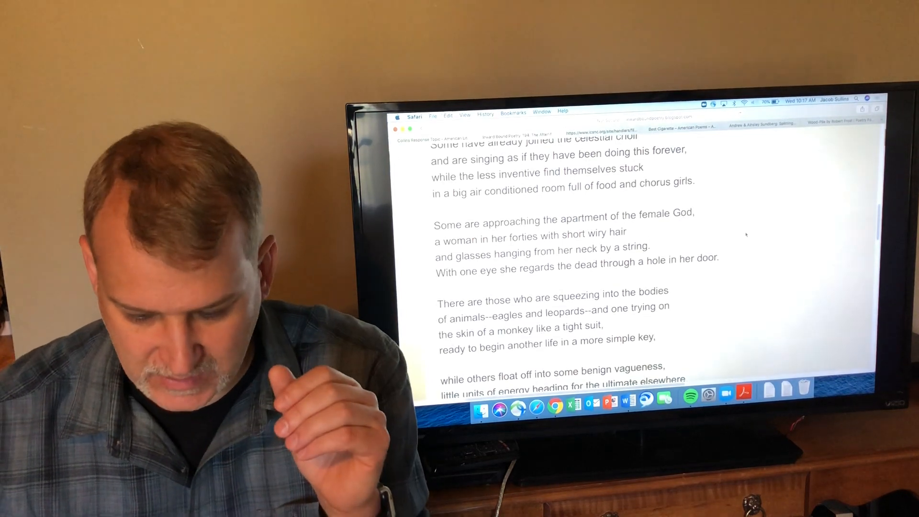
pyautogui.scroll(-3)
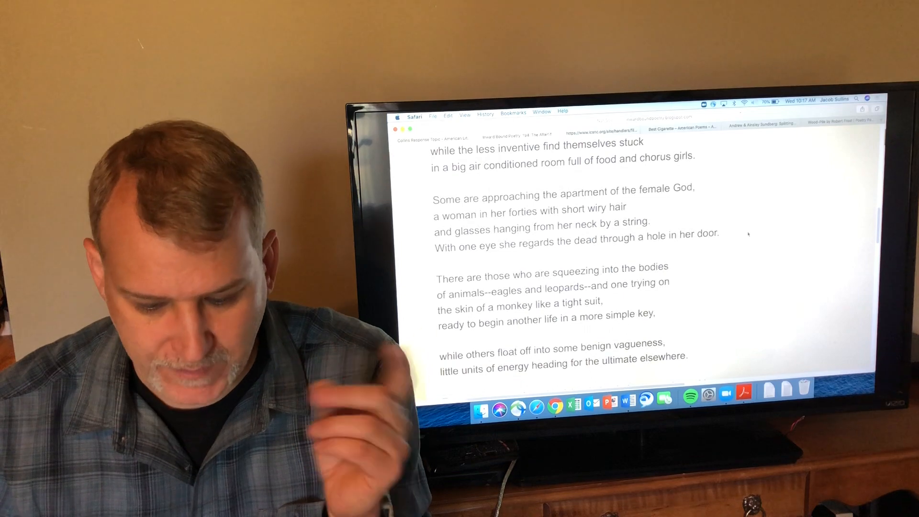
pyautogui.scroll(-3)
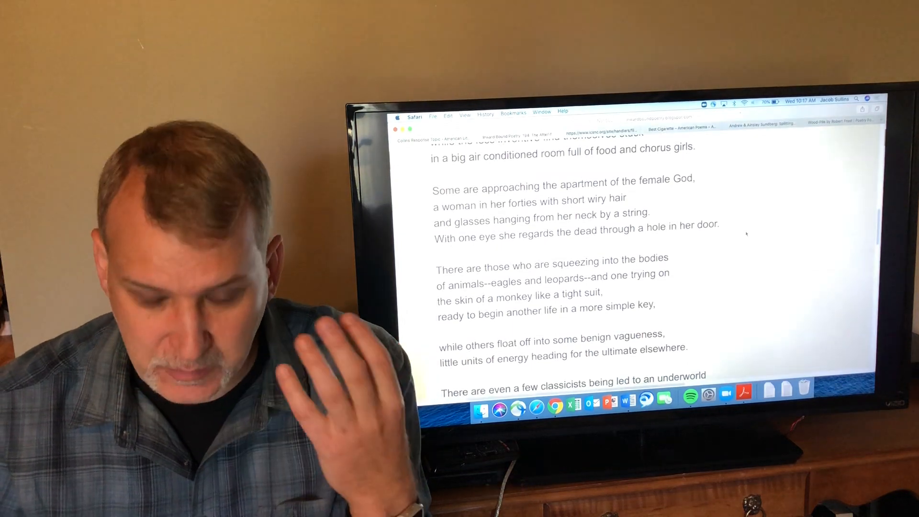
pyautogui.scroll(-3)
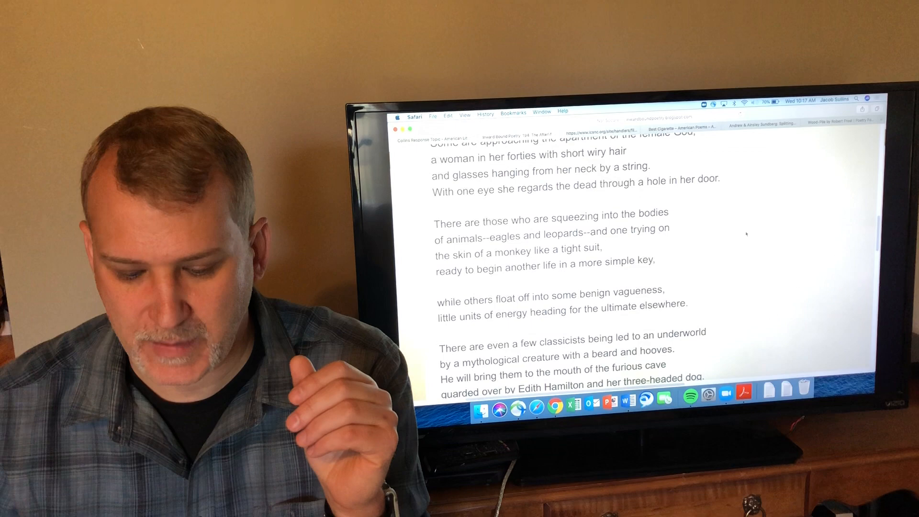
pyautogui.scroll(-3)
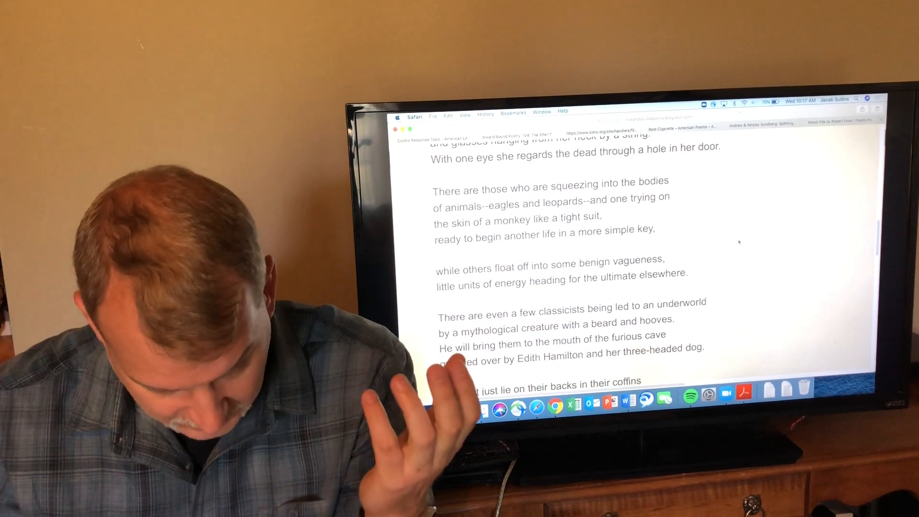
pyautogui.scroll(-3)
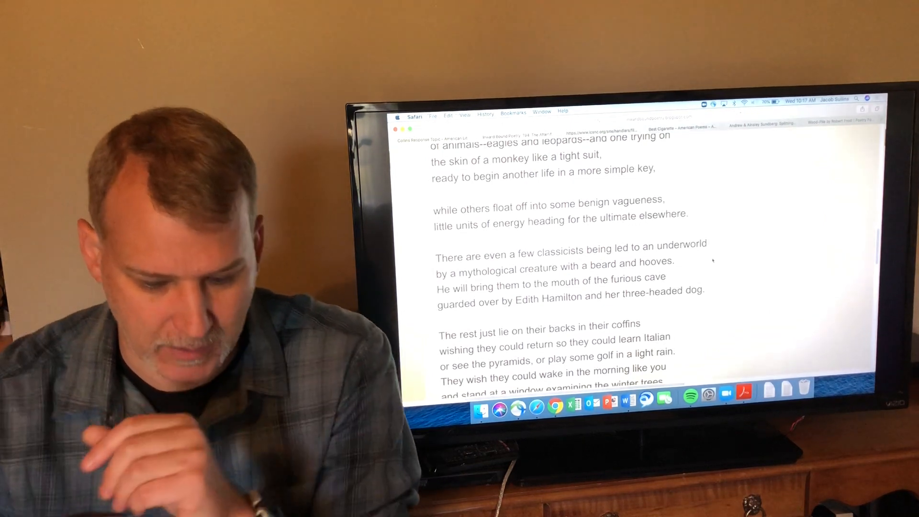
# - Scroll to the poem's closing line "(And some just smile, forever on)" and the post footer
pyautogui.scroll(-3)
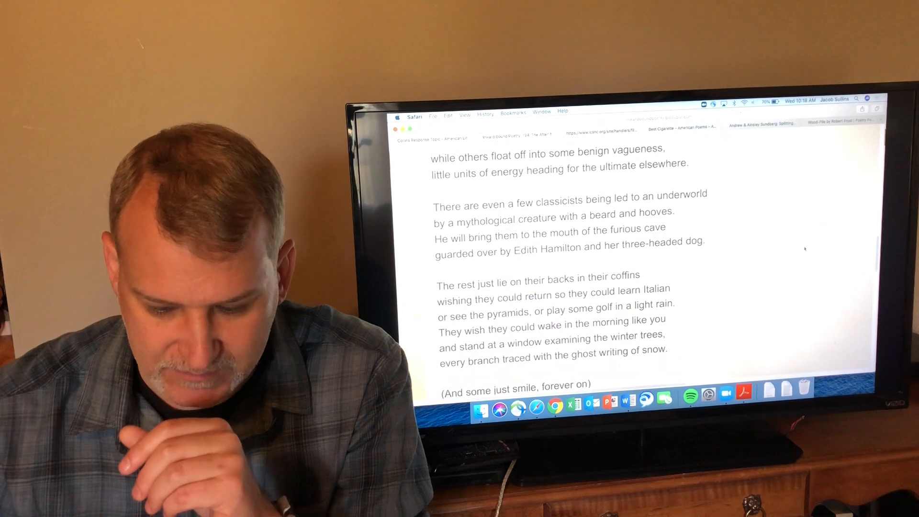
pyautogui.scroll(-3)
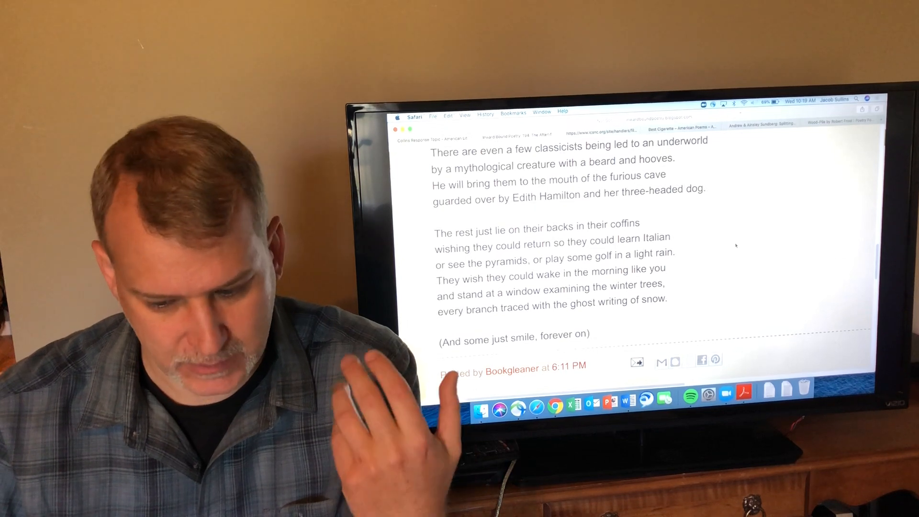
pyautogui.scroll(-3)
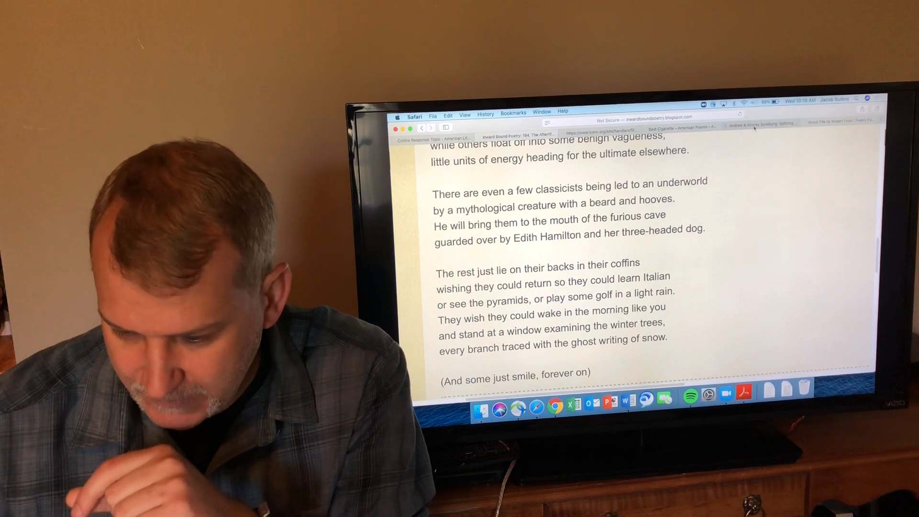
# - Switch to the "Best Cigarette - American Poems" tab showing "There are many that I miss."
pyautogui.click(680, 128)
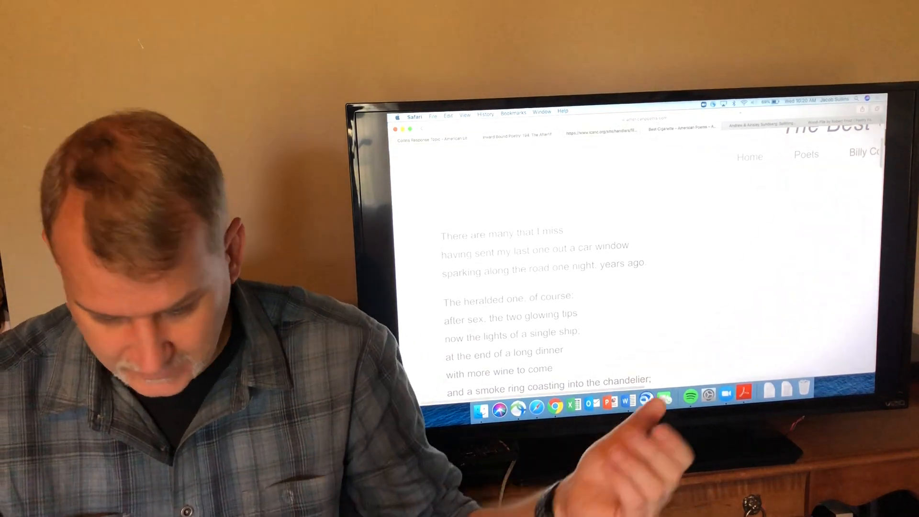
pyautogui.scroll(-3)
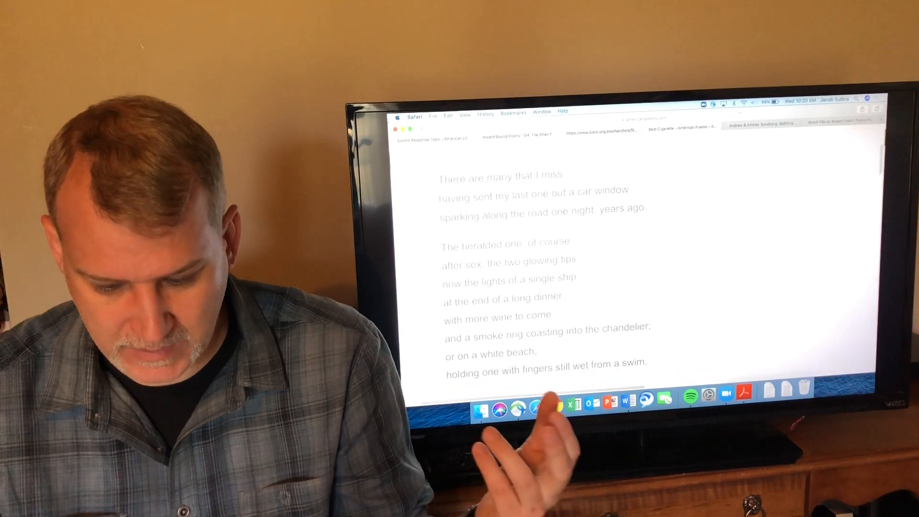
# - Scroll the cigarette poem down to the typewriter-mornings stanza and "I would light one up and feel."
pyautogui.scroll(-3)
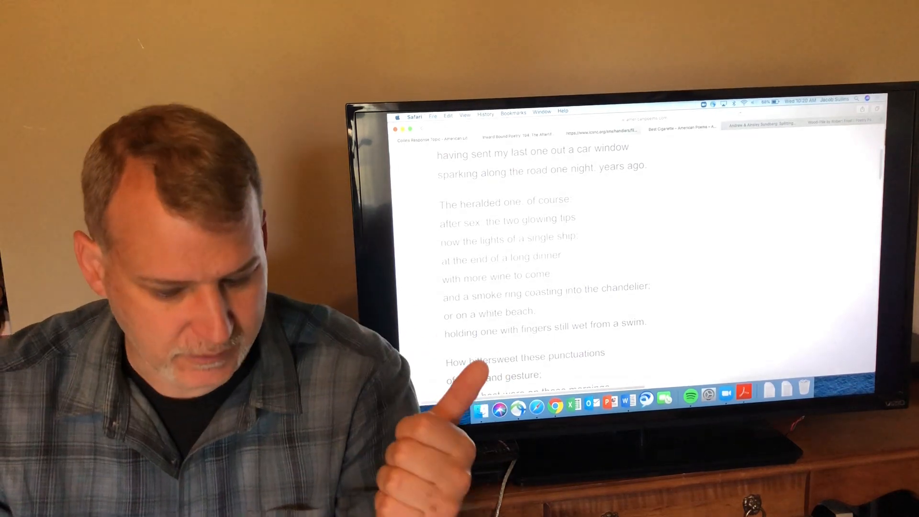
pyautogui.scroll(-3)
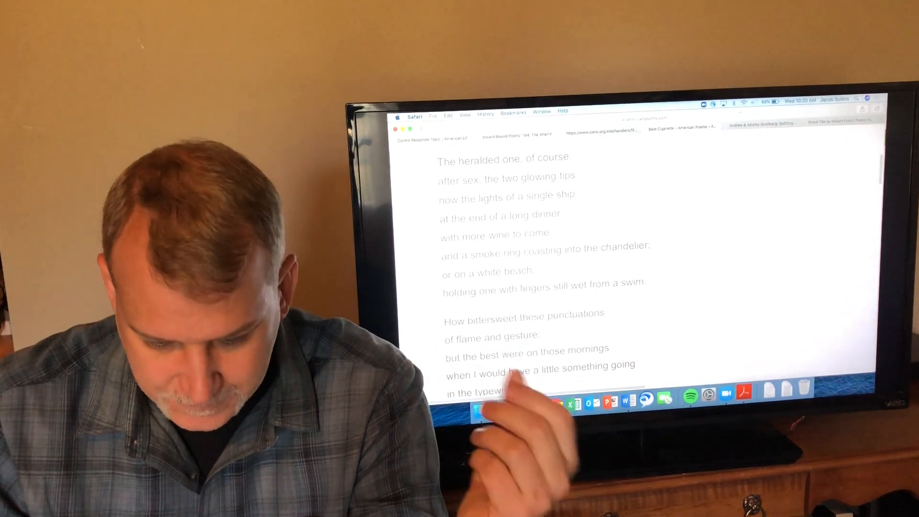
pyautogui.scroll(-3)
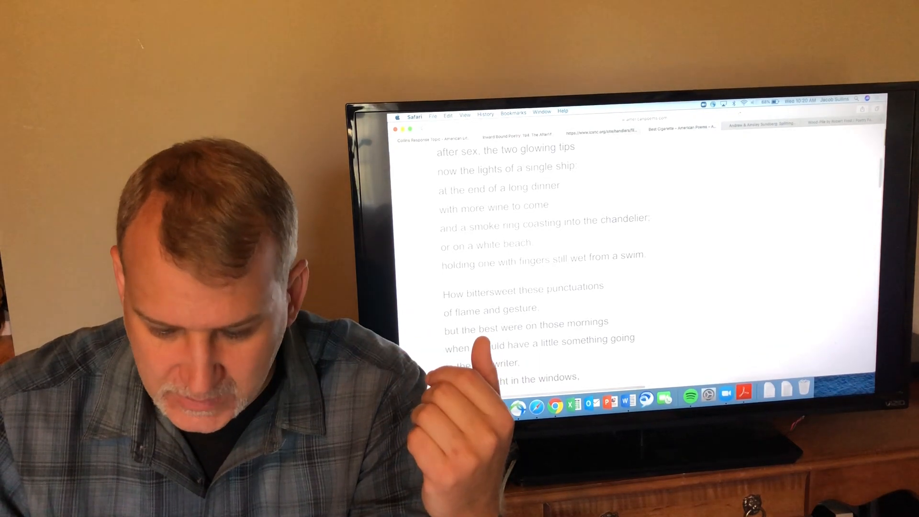
pyautogui.scroll(-3)
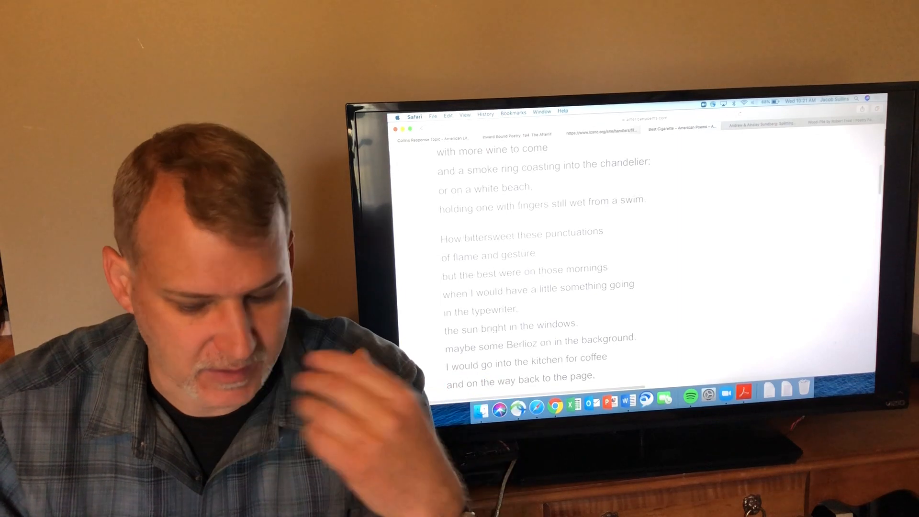
pyautogui.scroll(-3)
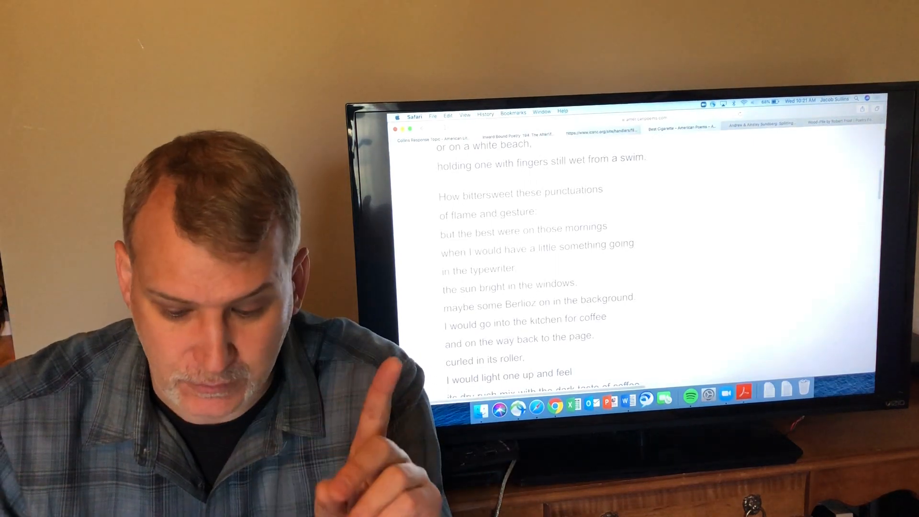
# - Scroll to the "Then I would be my own locomotive" stanza and the nineteenth-century signal line
pyautogui.scroll(-3)
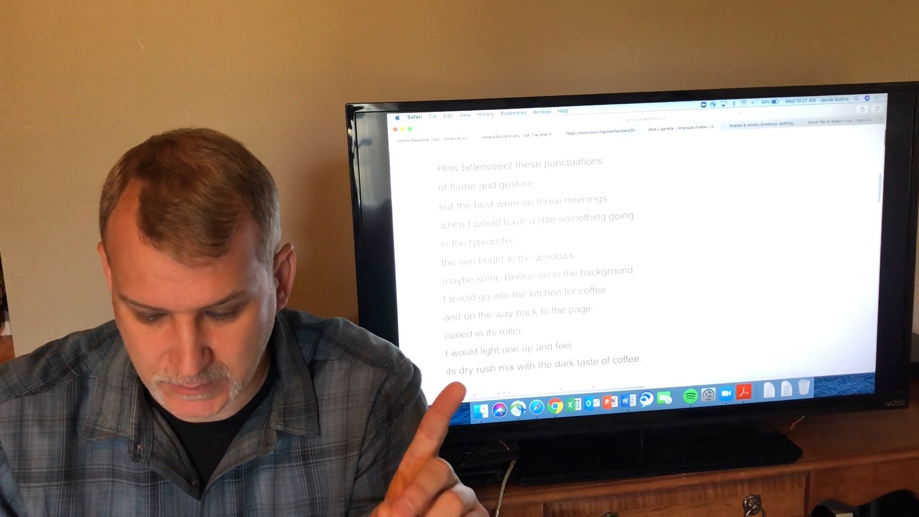
pyautogui.scroll(-3)
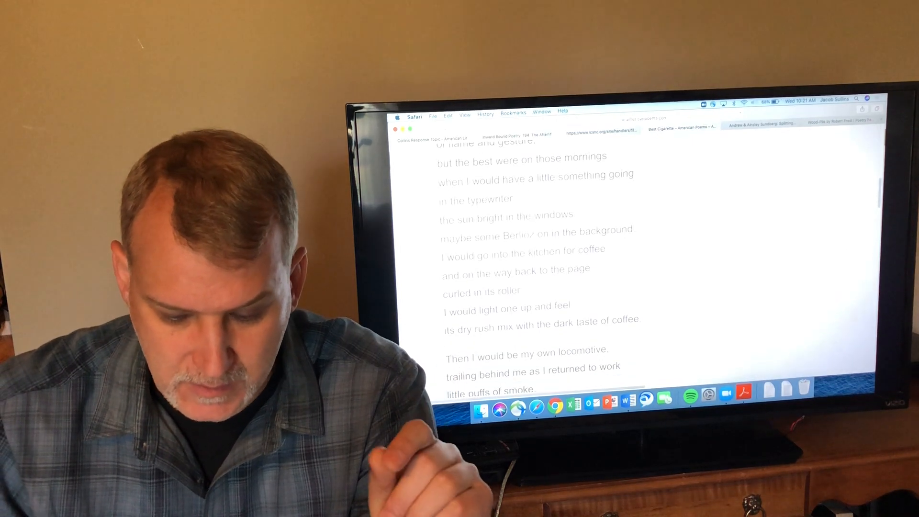
pyautogui.scroll(-3)
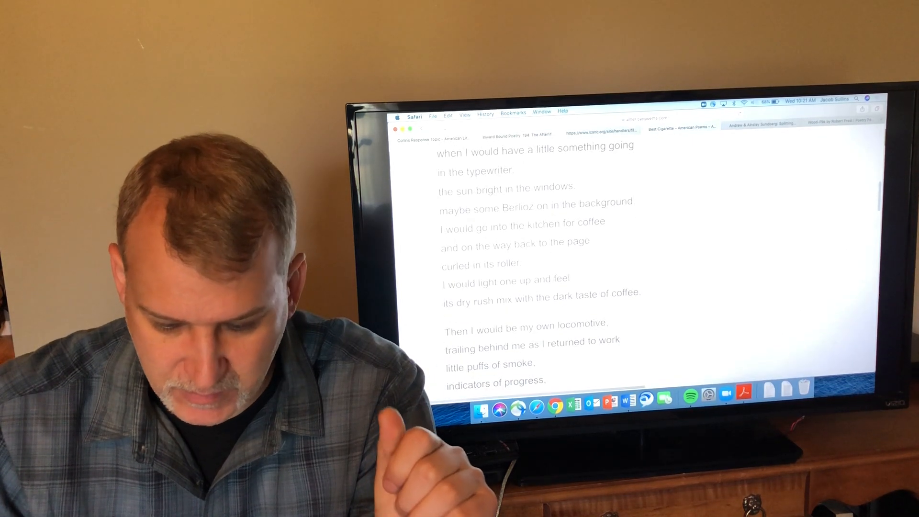
pyautogui.scroll(-3)
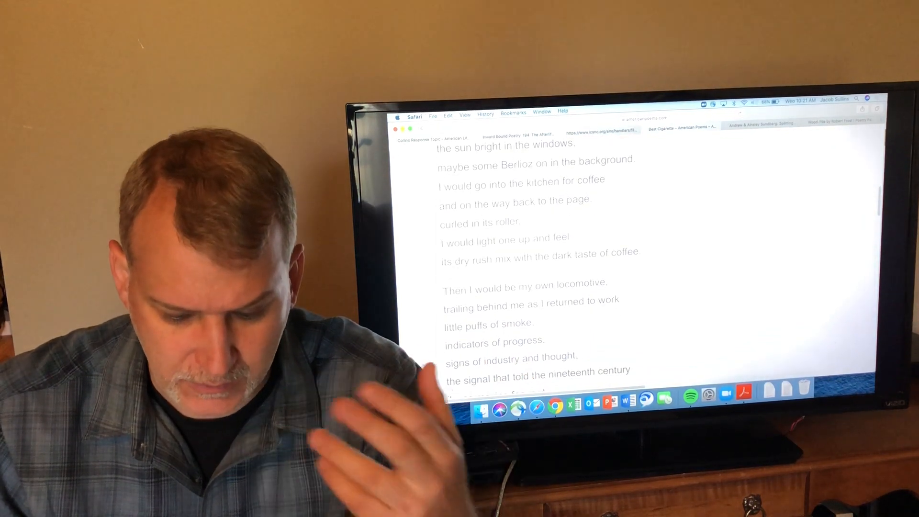
pyautogui.scroll(-3)
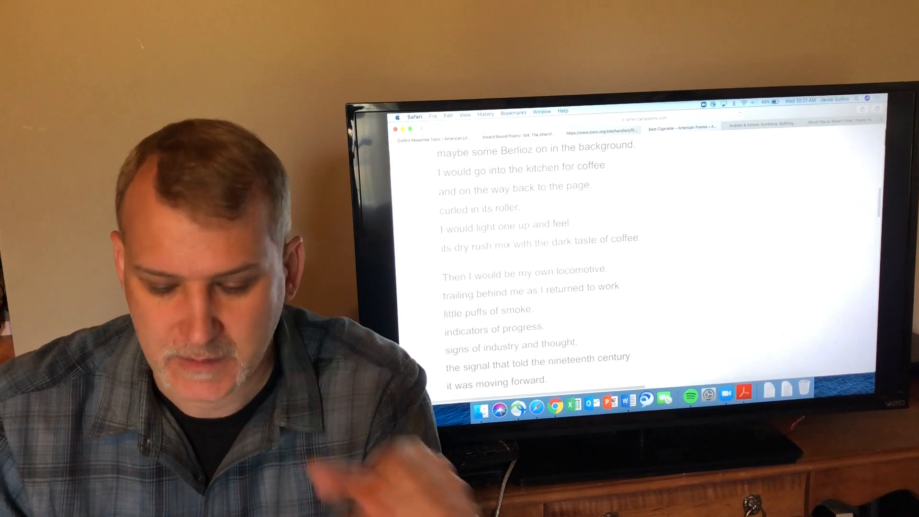
pyautogui.scroll(-3)
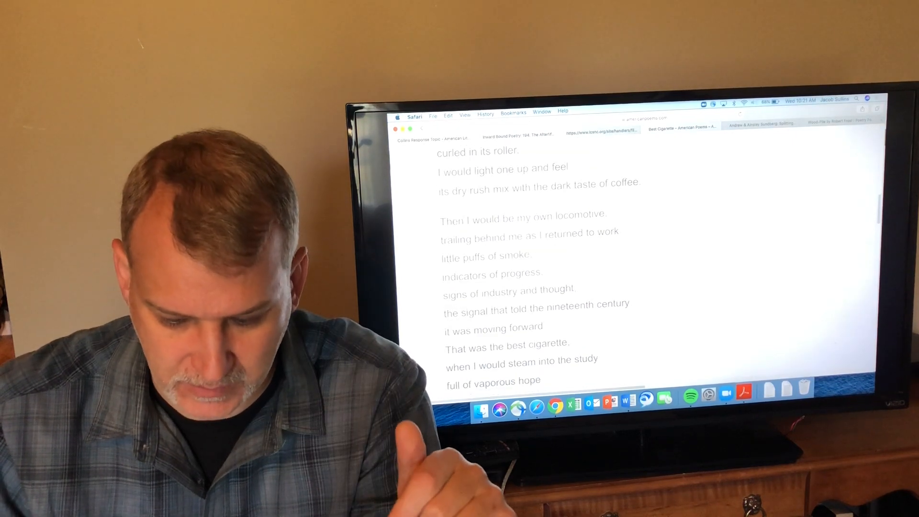
pyautogui.scroll(-3)
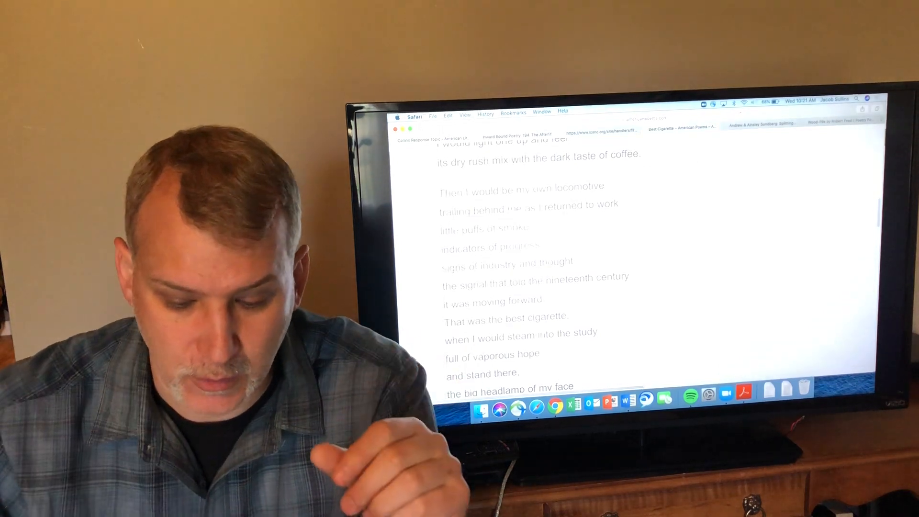
pyautogui.scroll(-3)
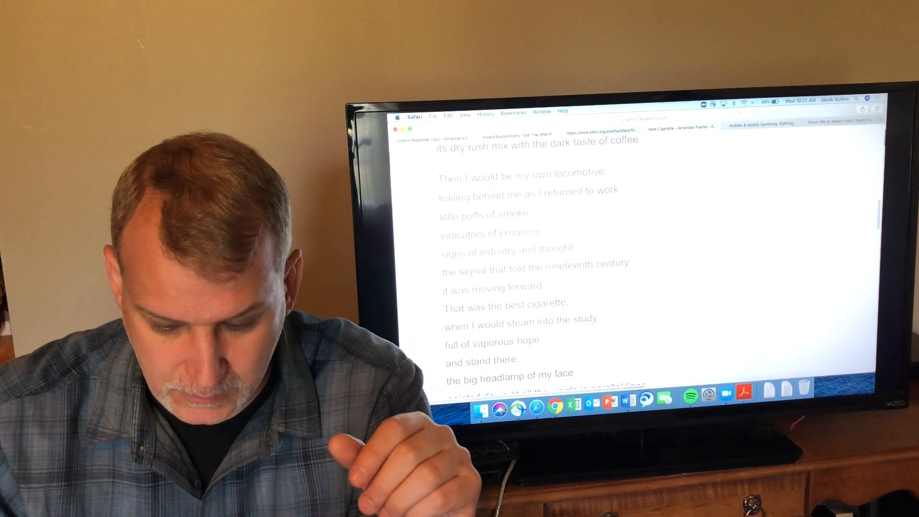
pyautogui.scroll(-3)
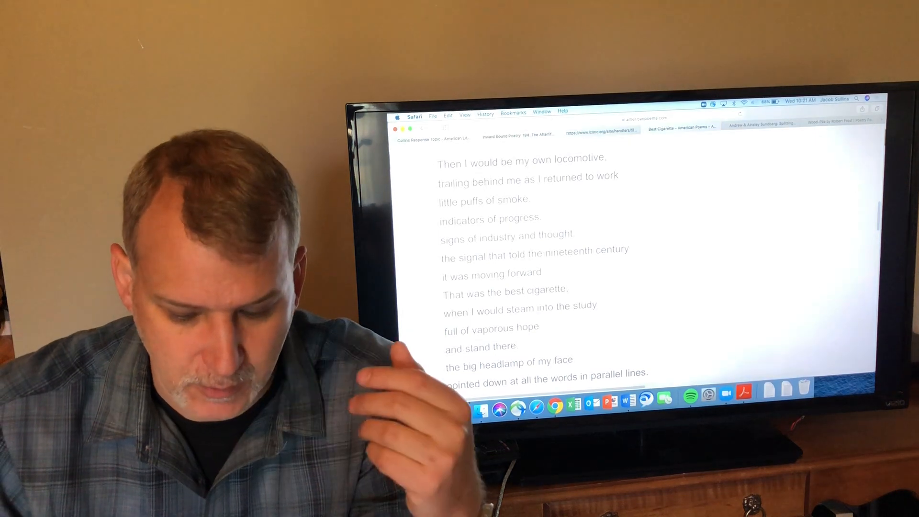
pyautogui.scroll(-3)
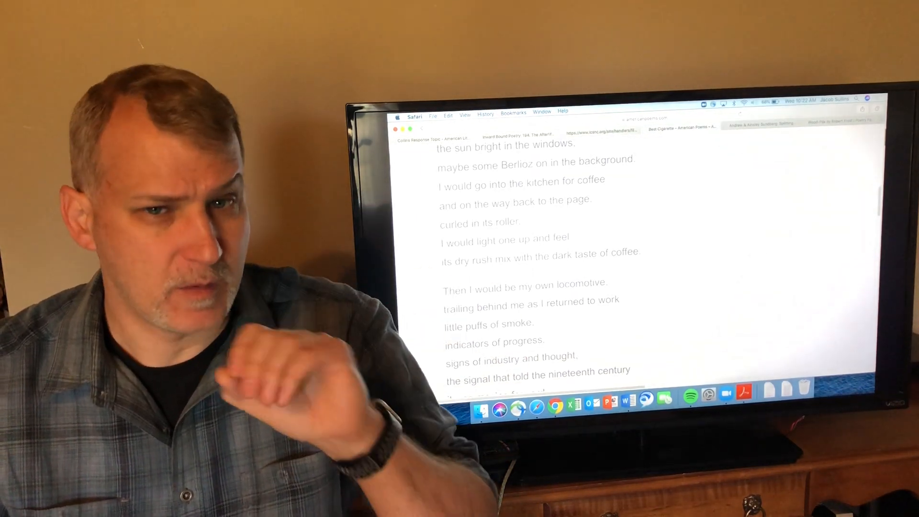
# - Show the wood-splitting poem from "Frost covered this decades ago" to splitting ash logs into firewood
pyautogui.scroll(-3)
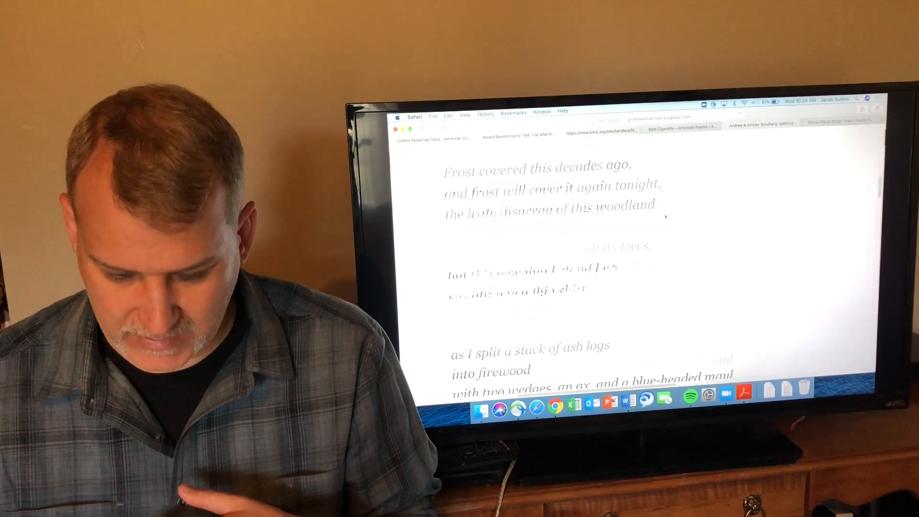
# - Scroll to "where the thin, insinuating edge" and "I want to say there is nothing" with the lightning ax-stroke stanza
pyautogui.scroll(-3)
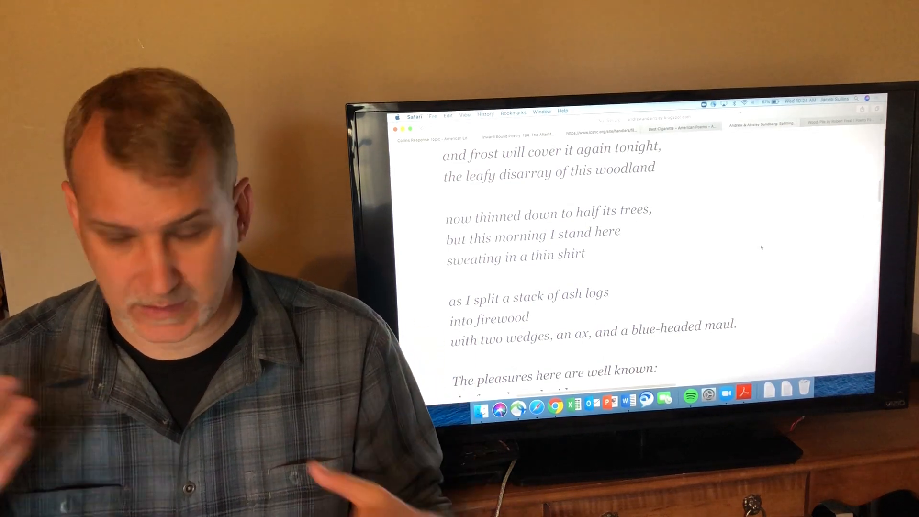
pyautogui.scroll(-3)
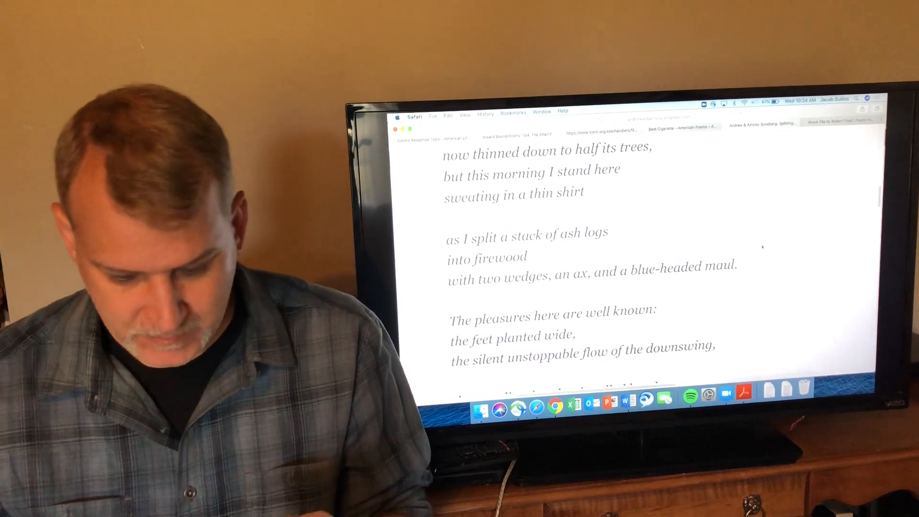
pyautogui.scroll(-3)
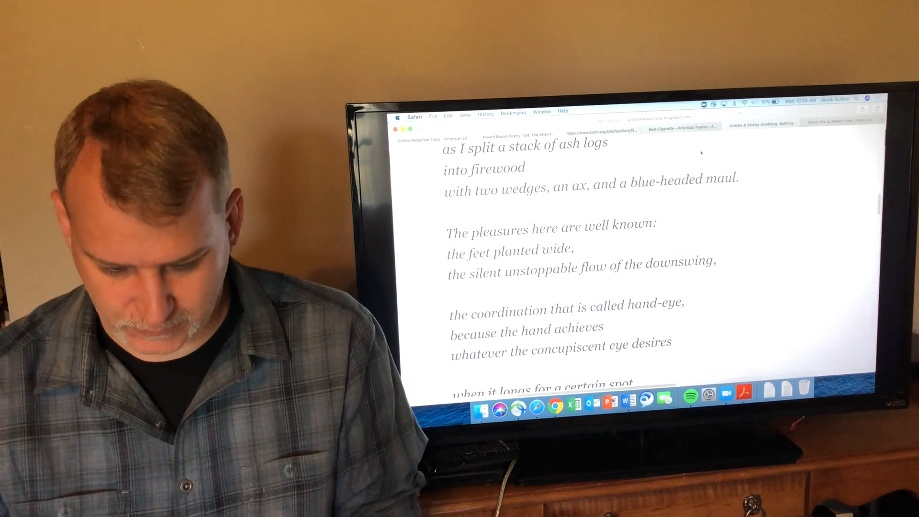
pyautogui.scroll(-3)
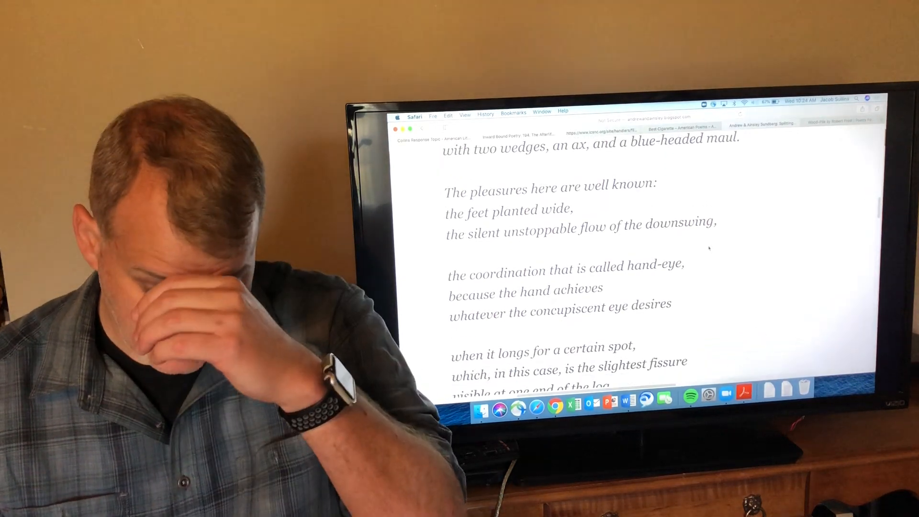
pyautogui.scroll(-3)
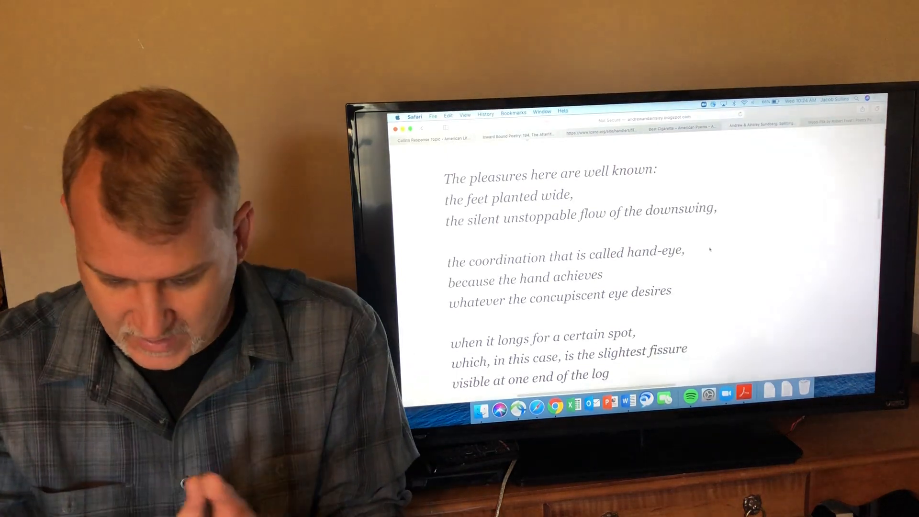
pyautogui.scroll(-3)
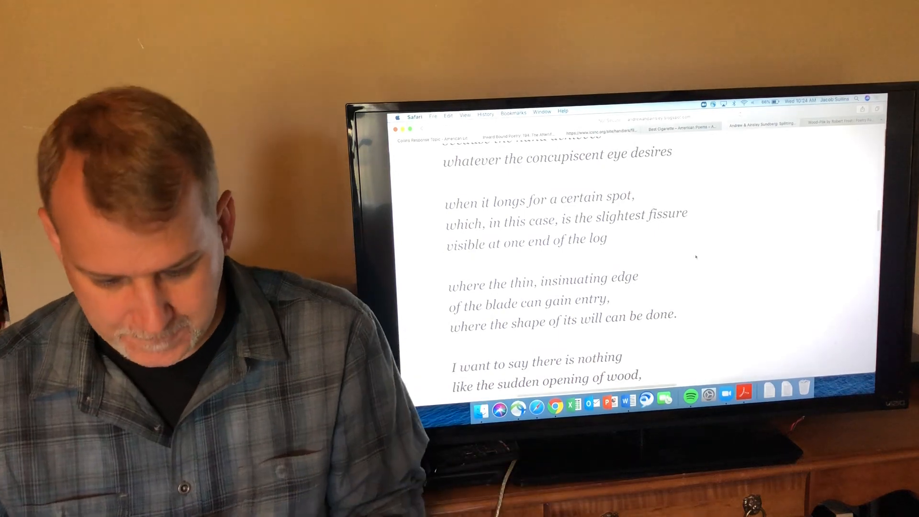
pyautogui.scroll(-3)
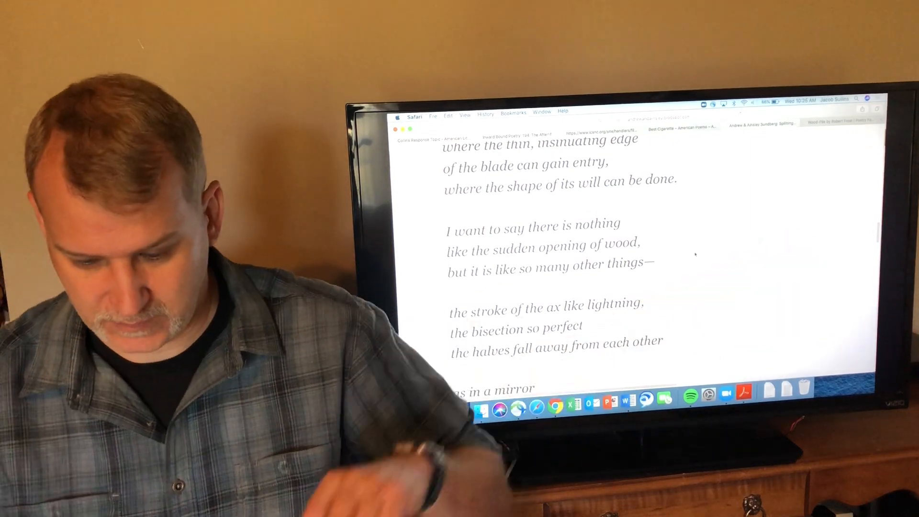
# - Scroll to the two-lovers stanzas, the twisting grain and "now rushed into this brightness"
pyautogui.scroll(-3)
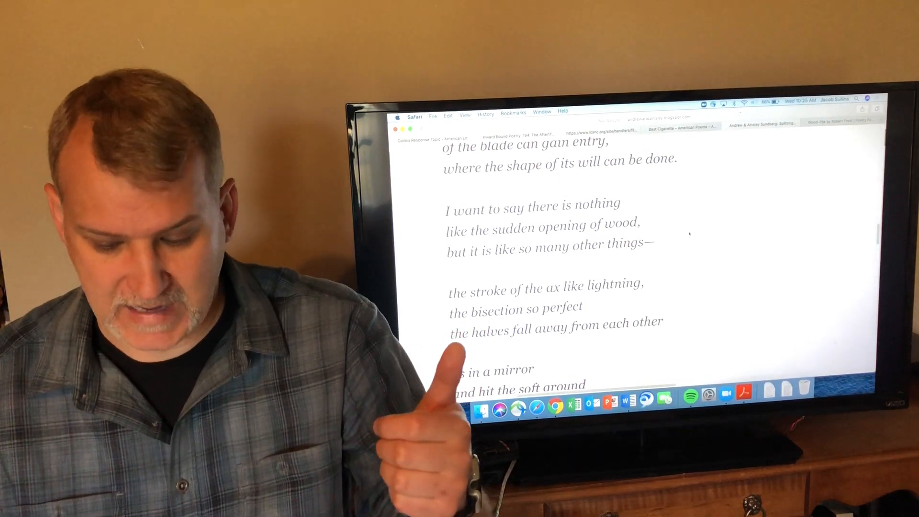
pyautogui.scroll(-3)
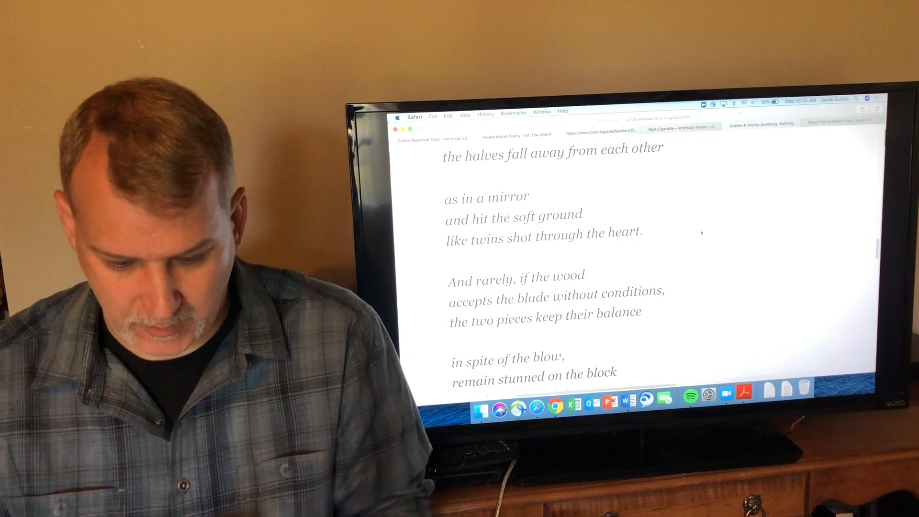
pyautogui.scroll(-3)
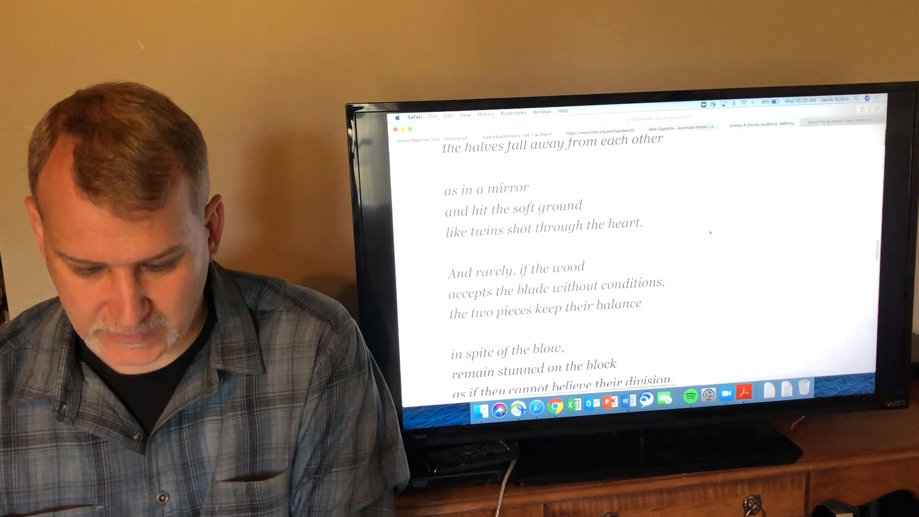
pyautogui.scroll(-3)
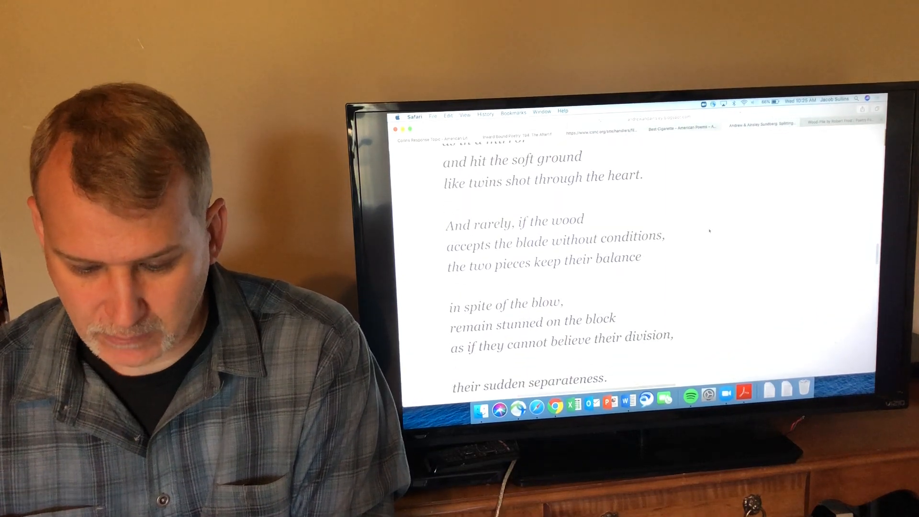
pyautogui.scroll(-3)
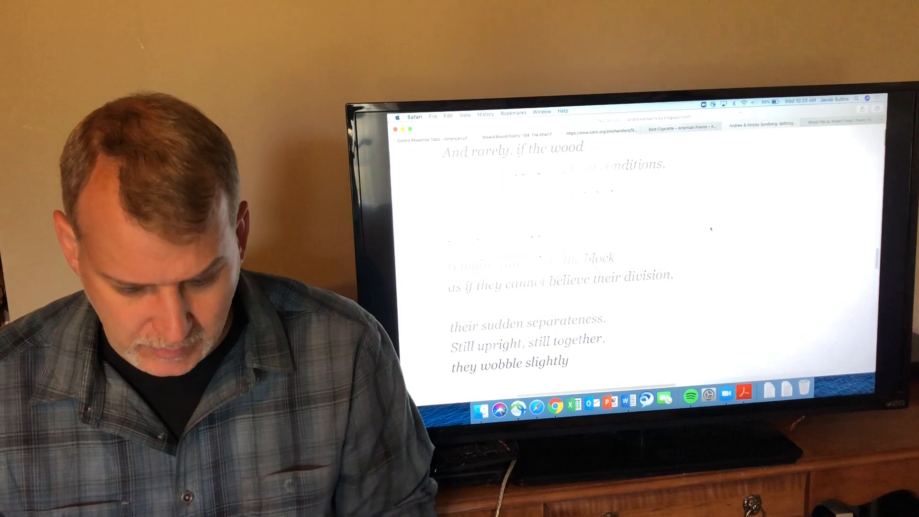
pyautogui.scroll(-3)
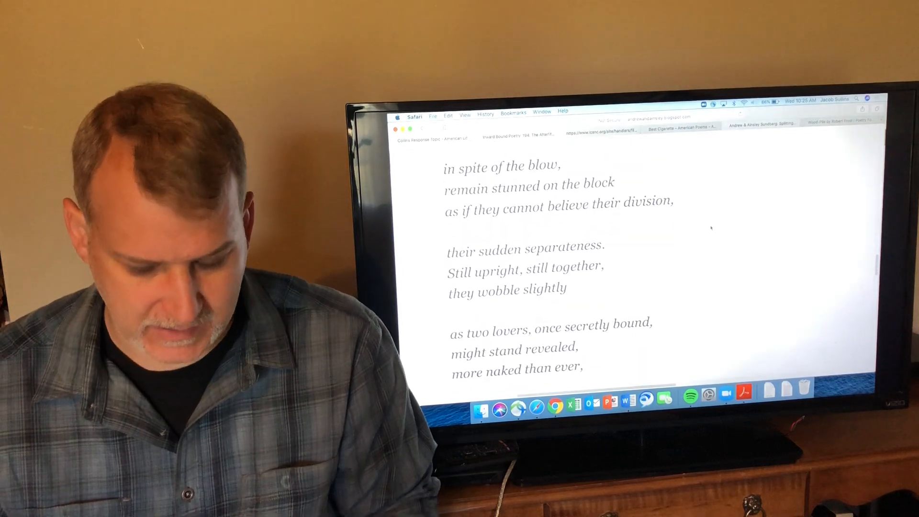
pyautogui.scroll(-3)
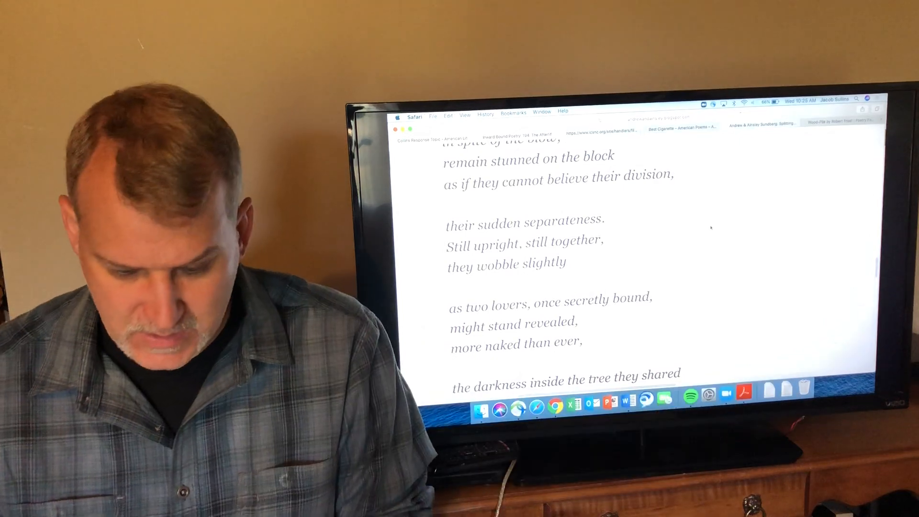
pyautogui.scroll(-3)
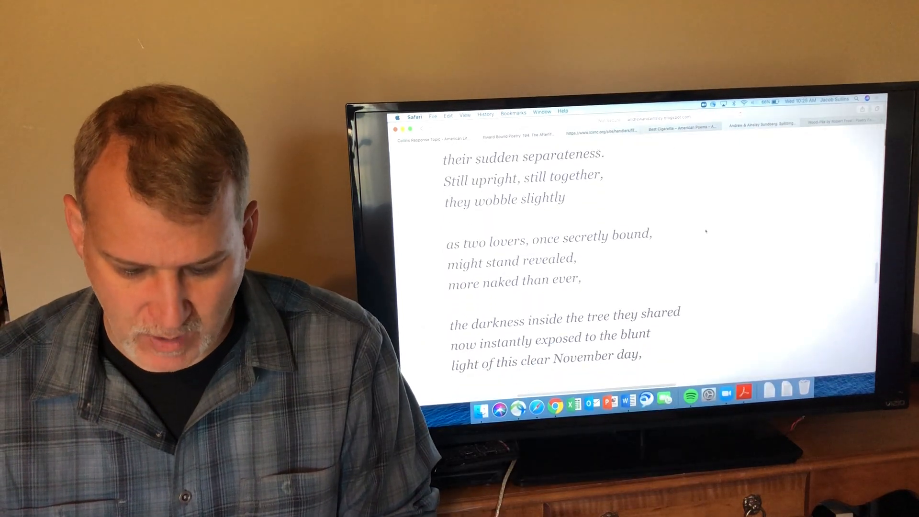
pyautogui.scroll(-3)
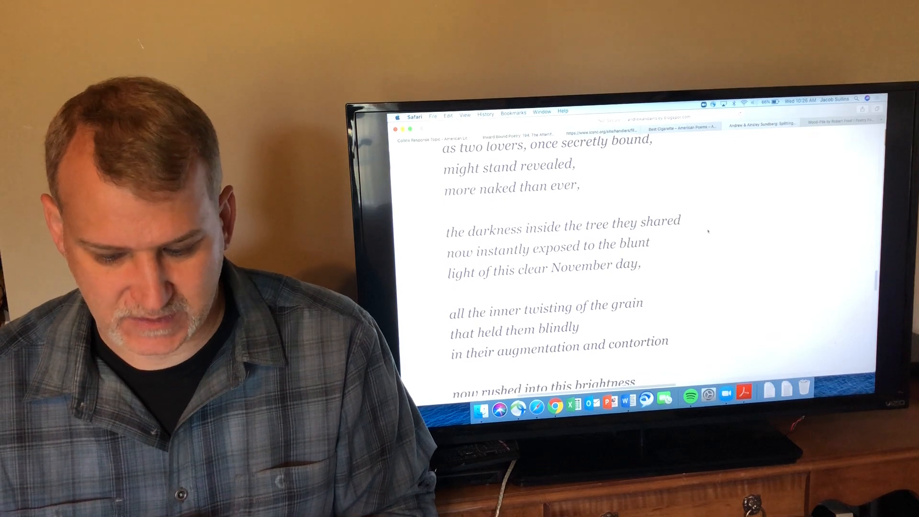
# - Scroll to the poem's final stanza ending 'can never be closed' and the Billy Collins attribution
pyautogui.scroll(-3)
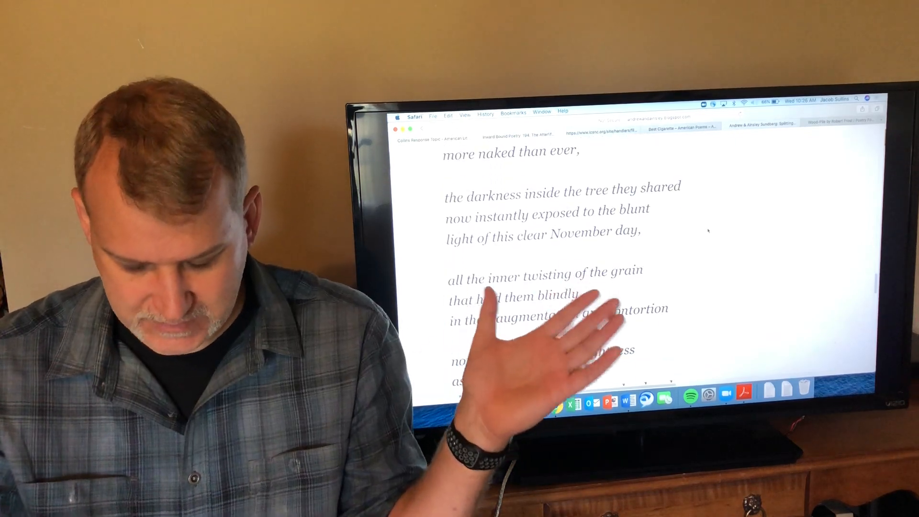
pyautogui.scroll(-3)
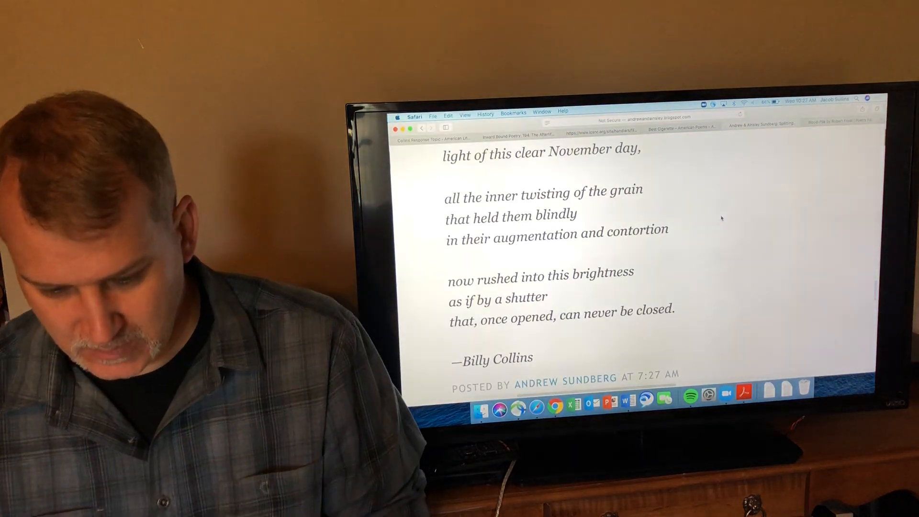
# - Scroll back up to the ax-stroke stanza showing 'the halves fall away from each other'
pyautogui.scroll(3)
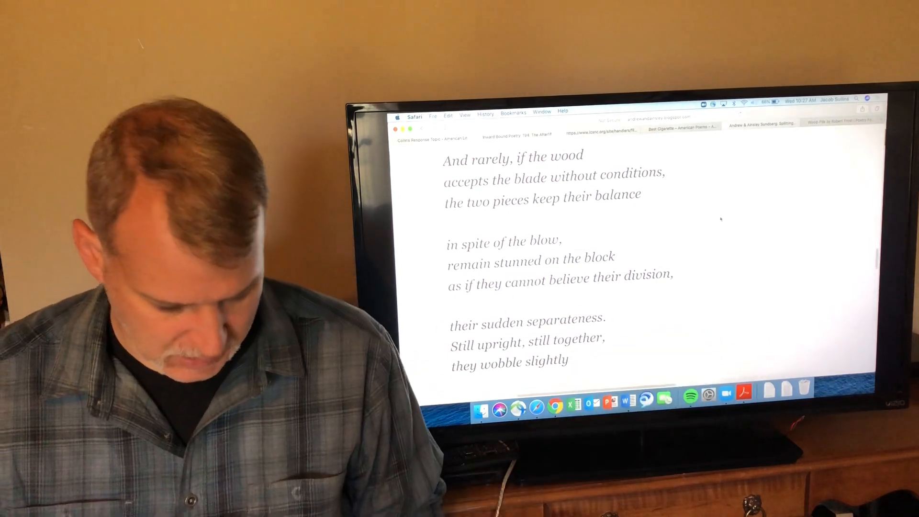
pyautogui.scroll(-3)
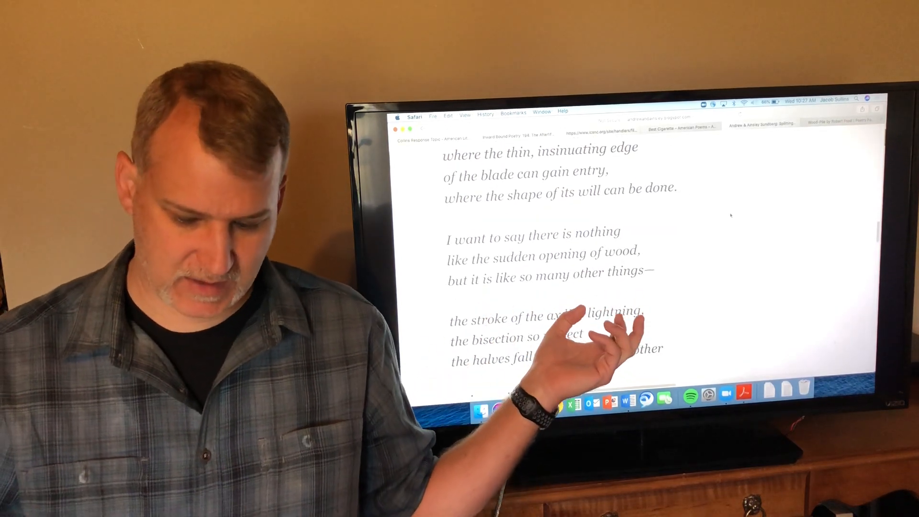
pyautogui.scroll(-3)
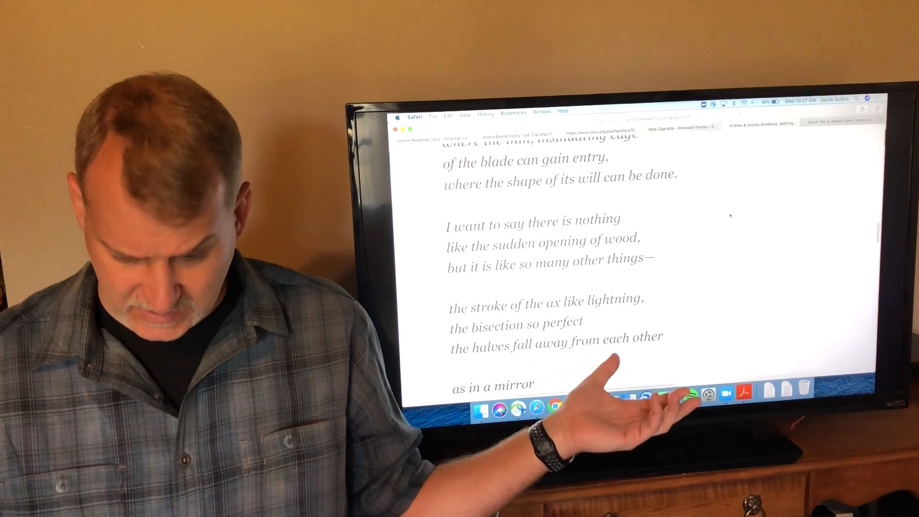